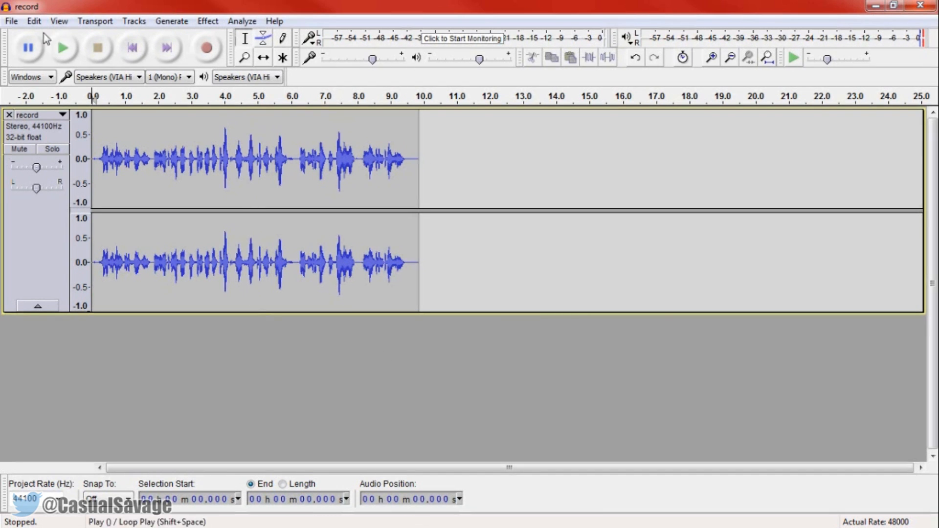
mouse_move(68, 49)
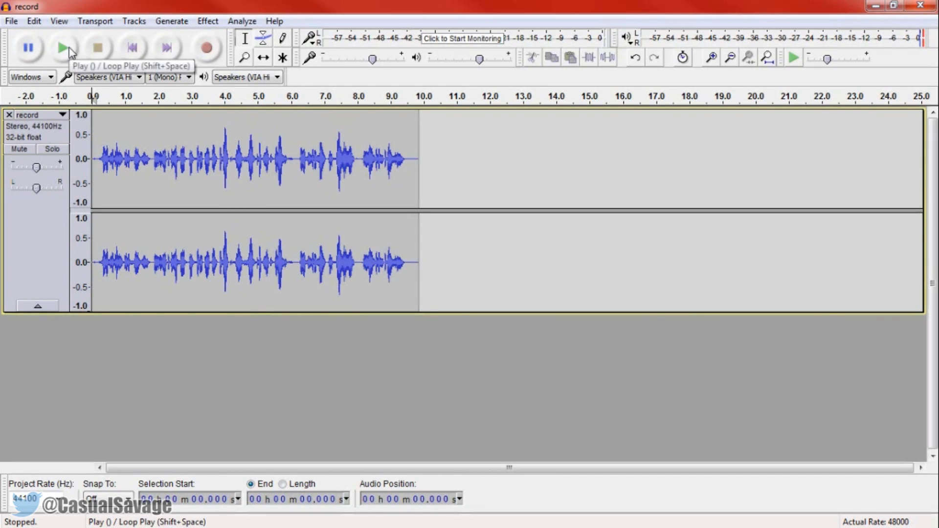
Listen to the original recording, then select the whole ten-second stereo clip.
click(63, 47)
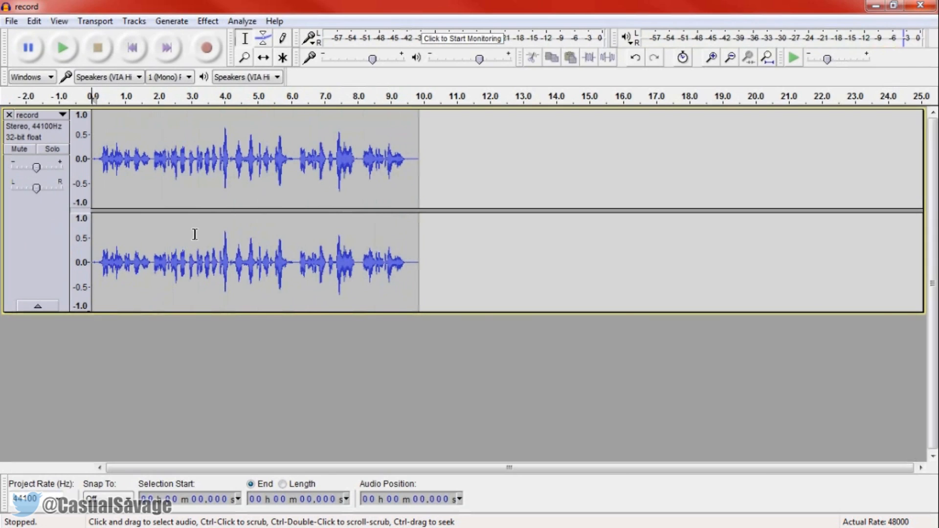
mouse_move(194, 245)
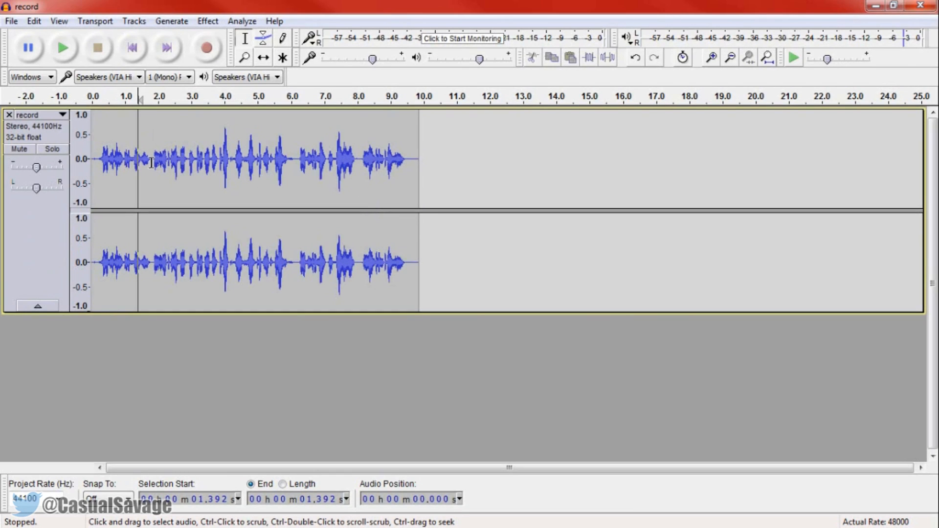
drag(153, 164, 253, 165)
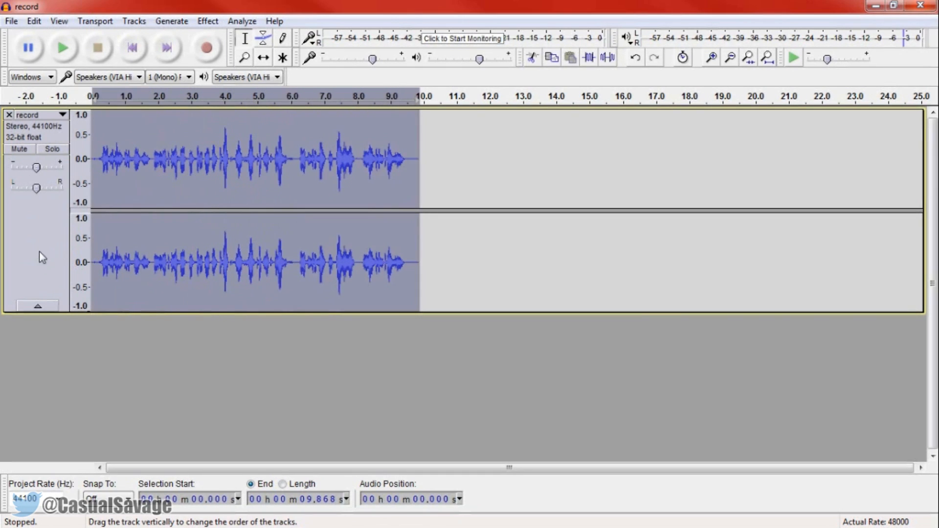
mouse_move(506, 282)
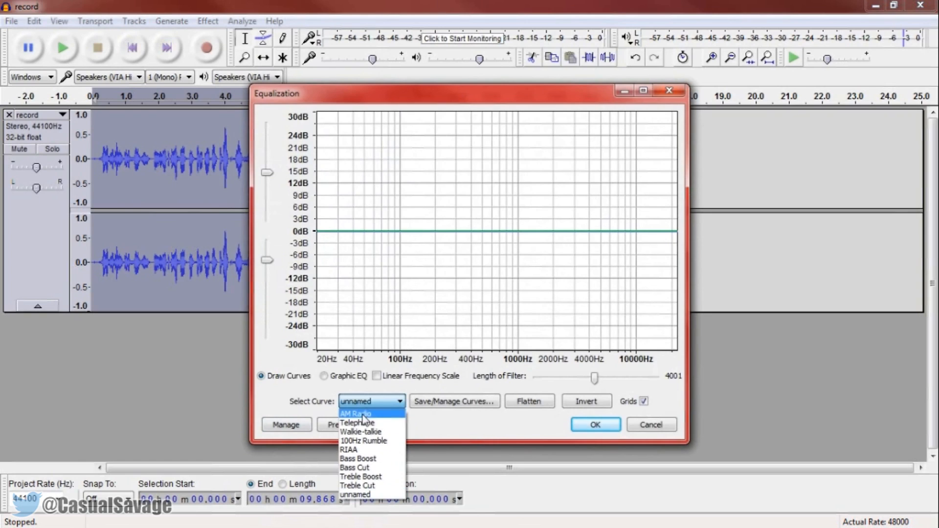
Choose the AM Radio preset curve in Equalization and preview it on the selection.
click(355, 413)
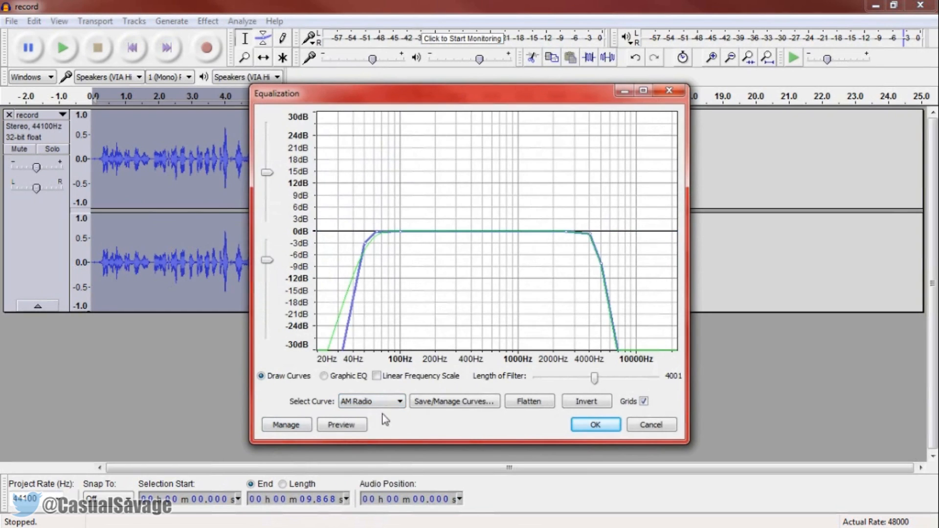
mouse_move(544, 303)
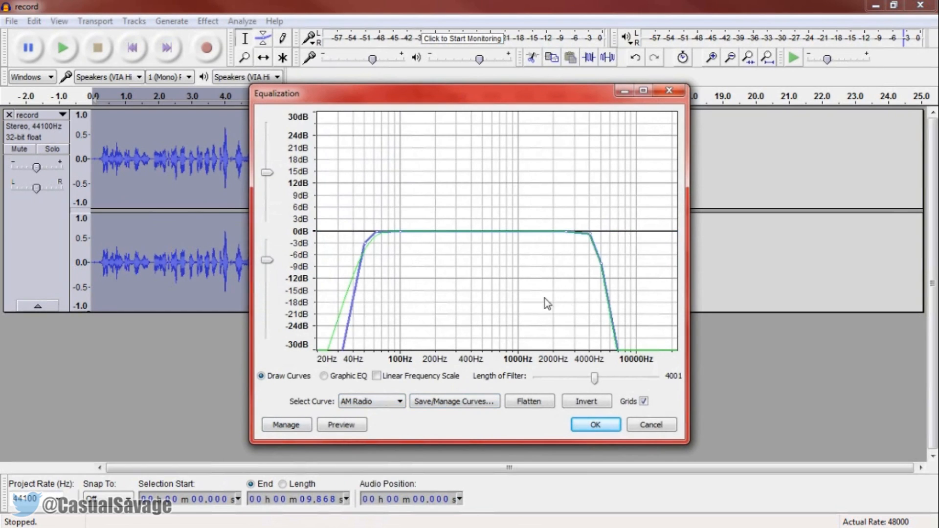
click(342, 424)
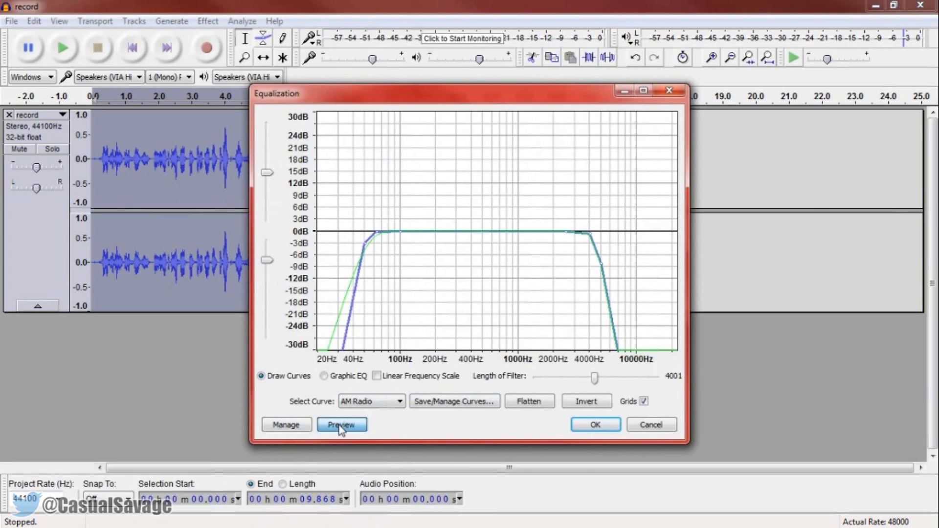
click(342, 425)
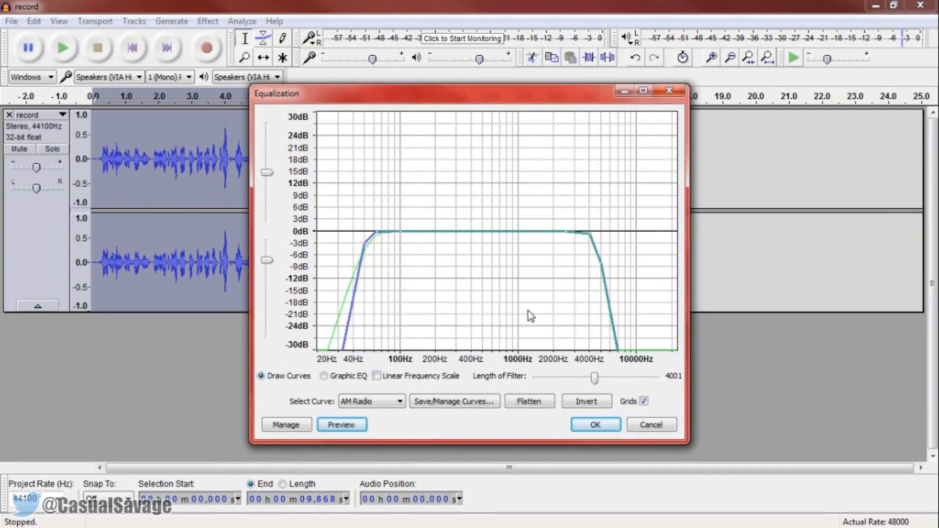
mouse_move(496, 394)
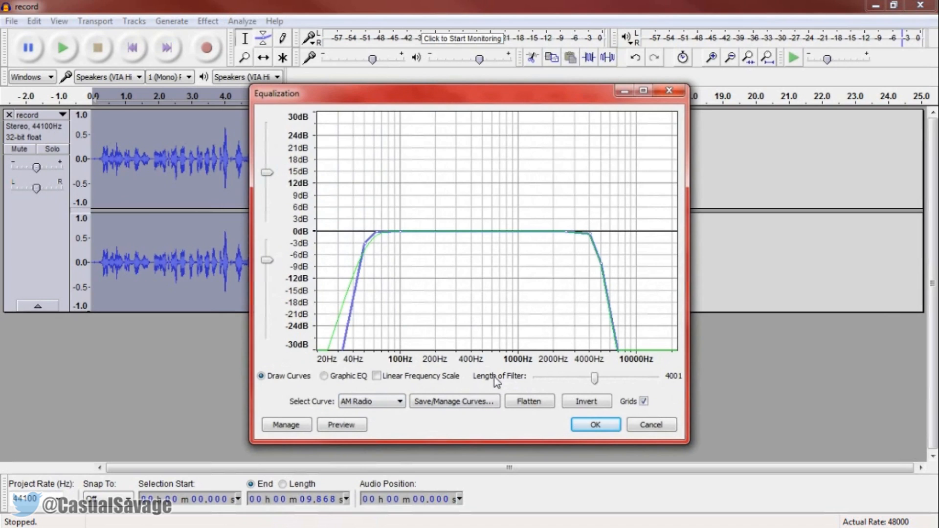
mouse_move(402, 240)
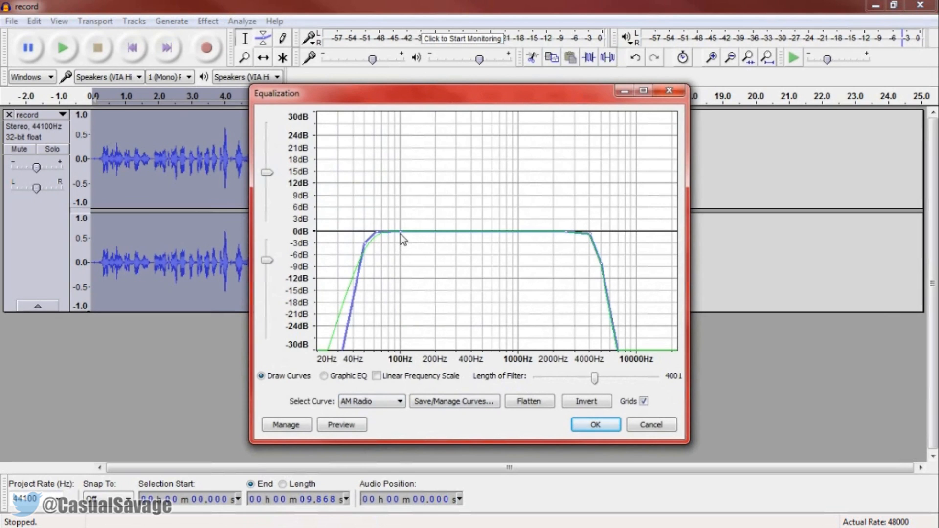
Raise the curve into a peak of about +10 dB around 400 Hz.
drag(401, 234, 470, 212)
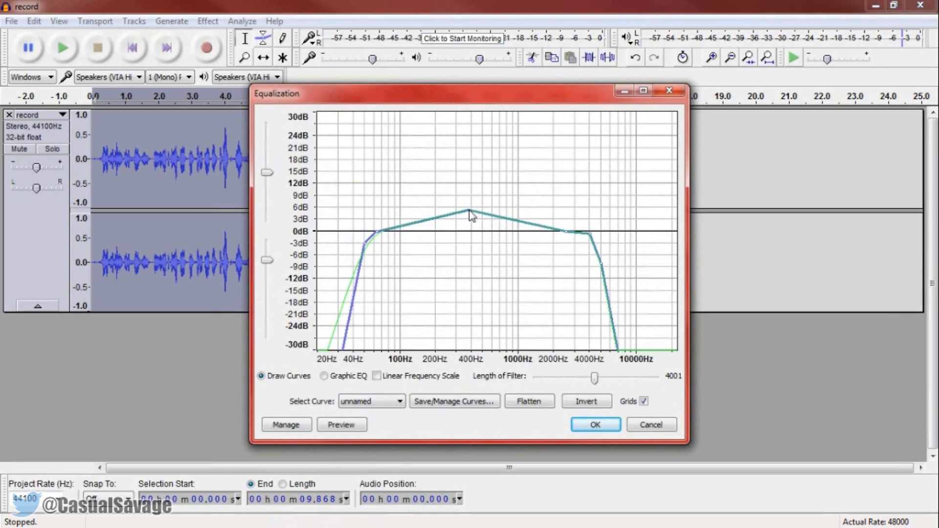
drag(471, 215, 470, 220)
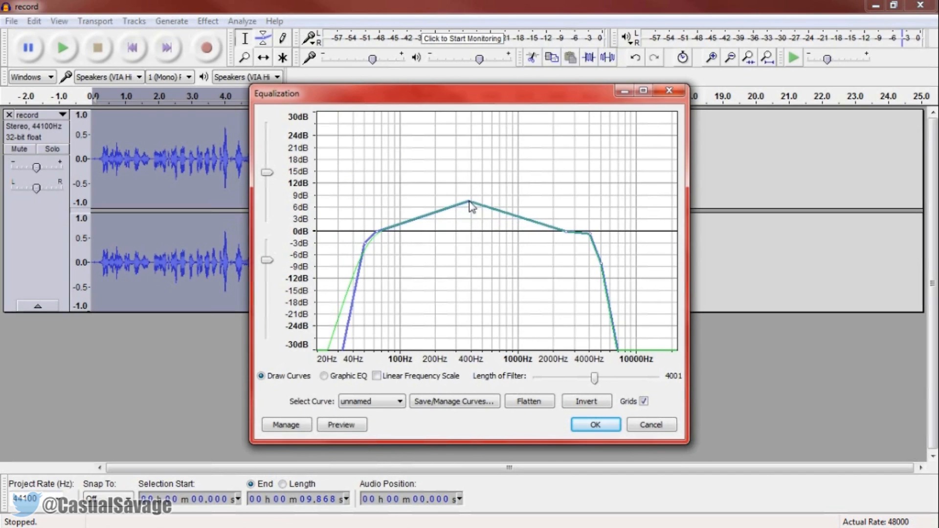
drag(468, 203, 467, 186)
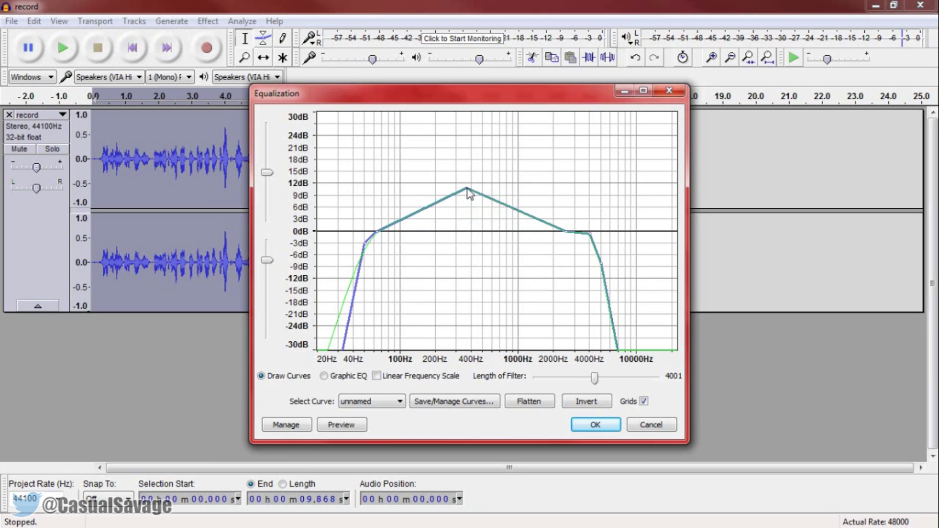
mouse_move(457, 207)
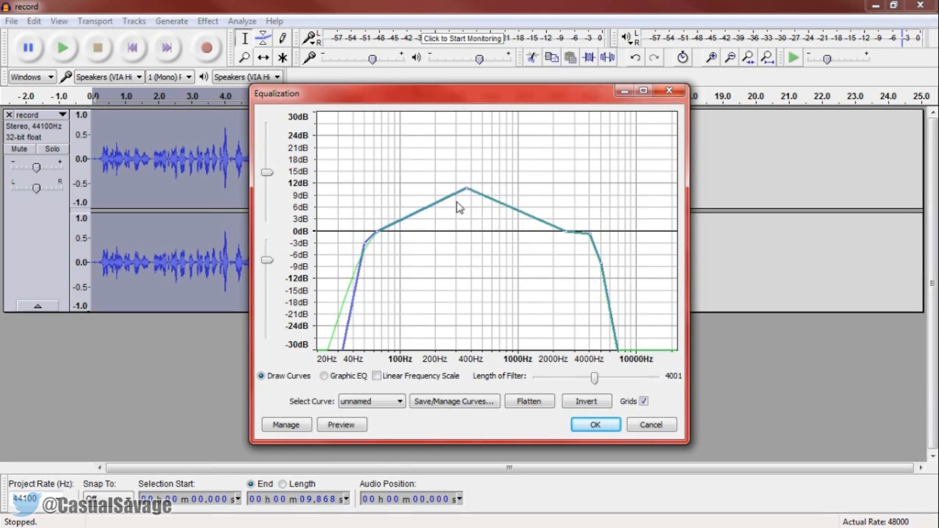
Preview the custom 400 Hz boost on the audio and stop it early.
click(343, 425)
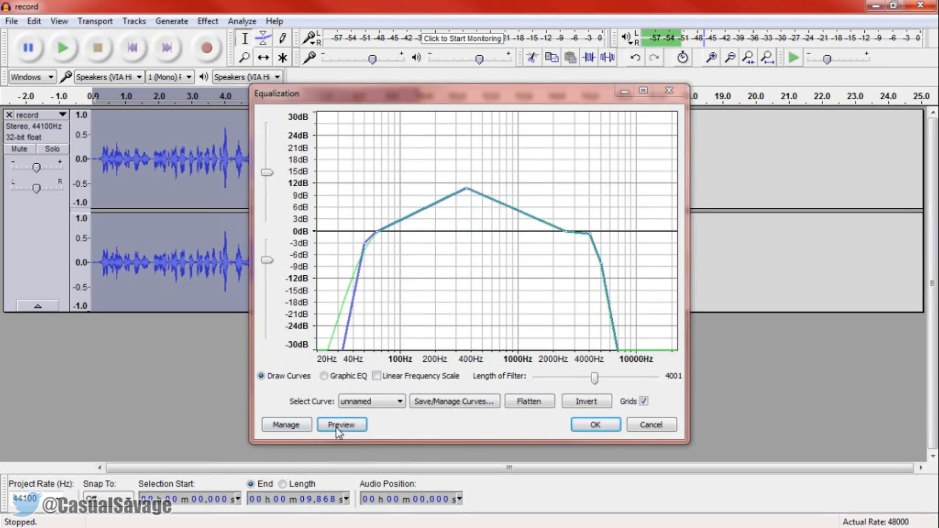
click(342, 425)
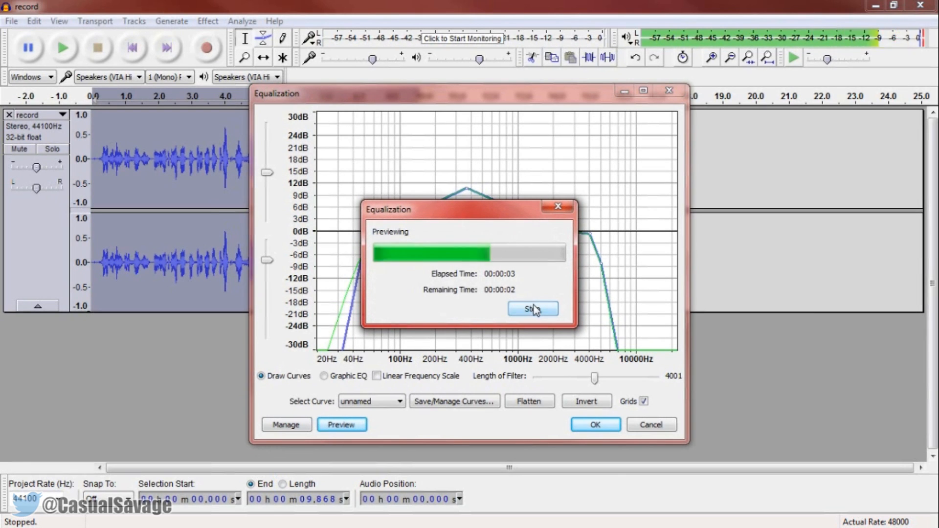
click(533, 309)
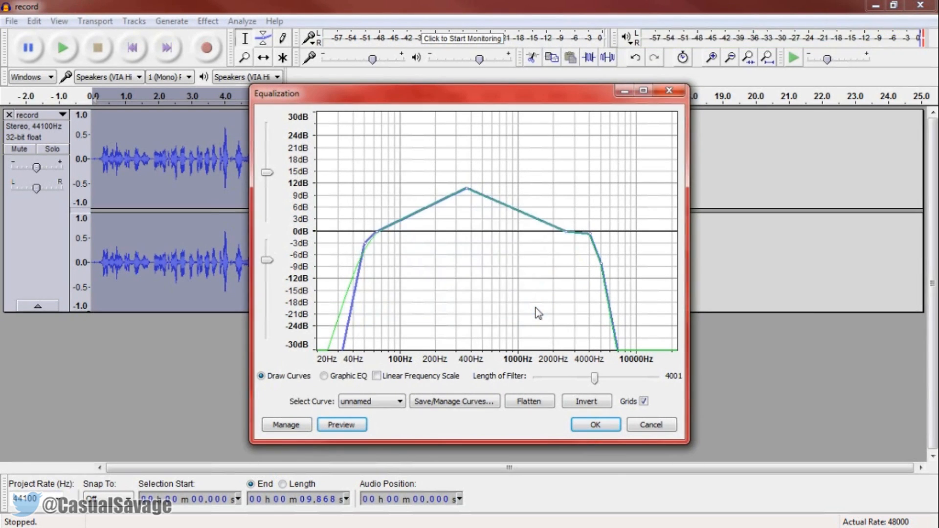
mouse_move(383, 210)
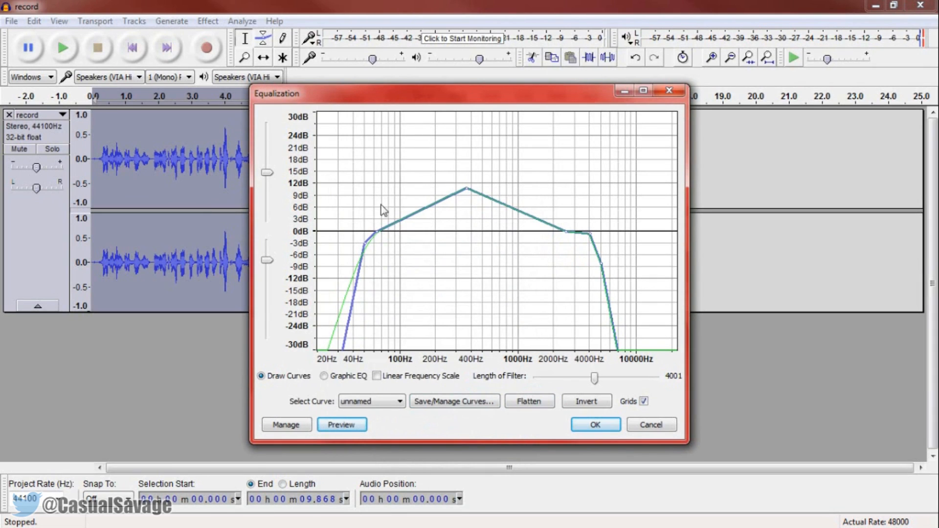
mouse_move(544, 245)
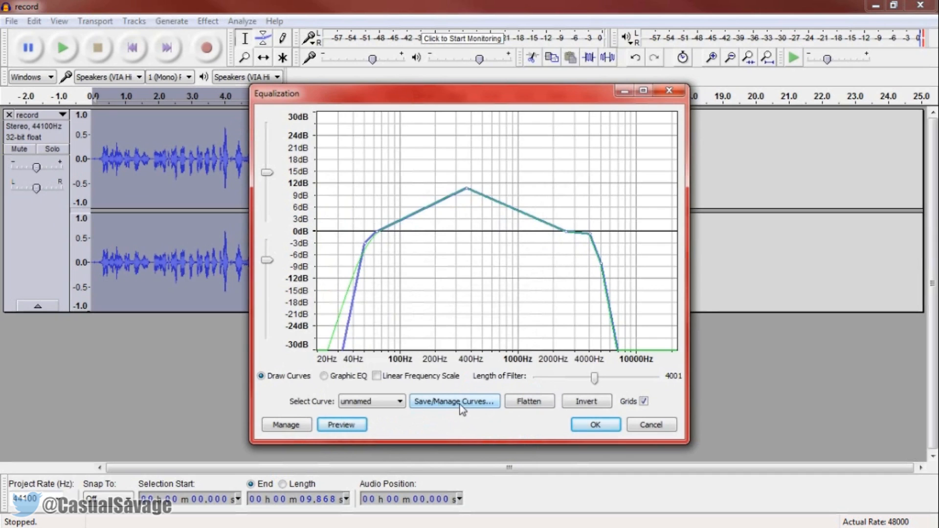
Rename the unnamed curve to 'Radio' in Save/Manage Curves and save the list.
click(454, 402)
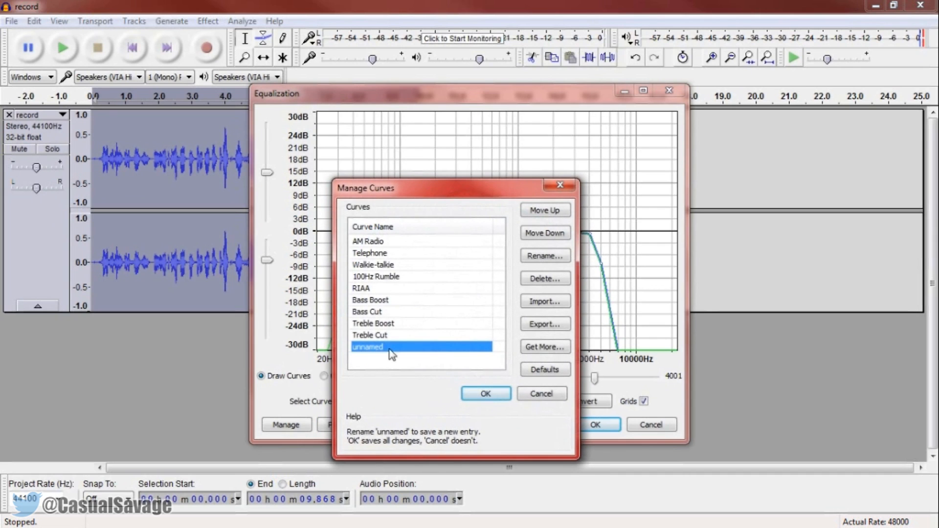
click(545, 255)
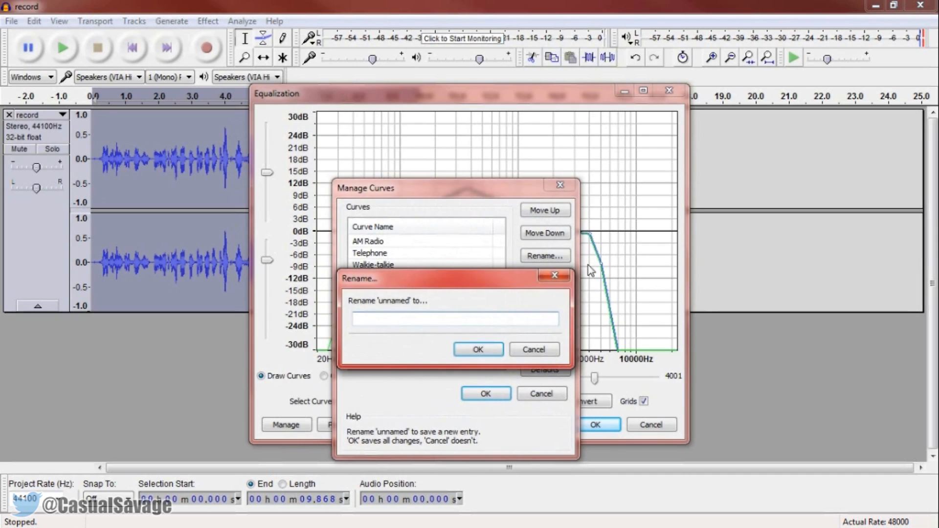
text(Radio)
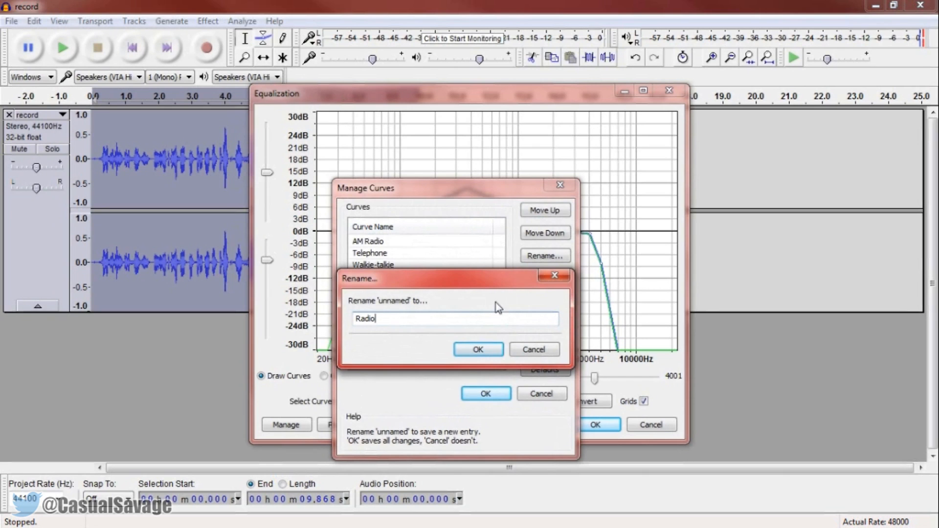
click(477, 350)
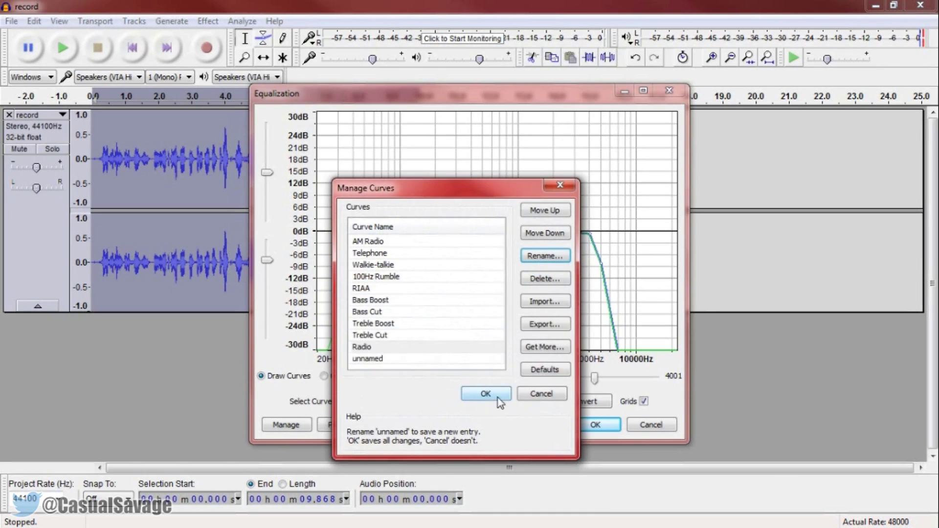
click(485, 393)
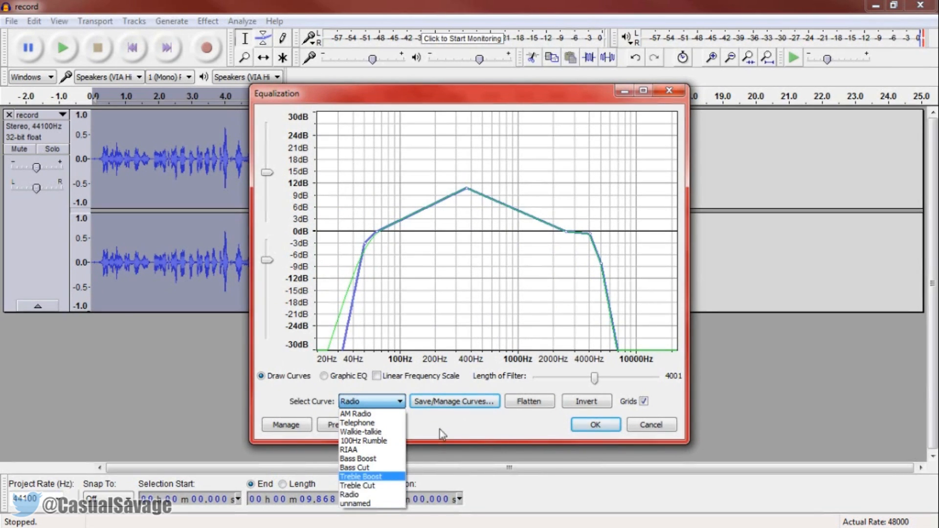
Keep Radio as the selected curve and apply it to the recording.
click(350, 494)
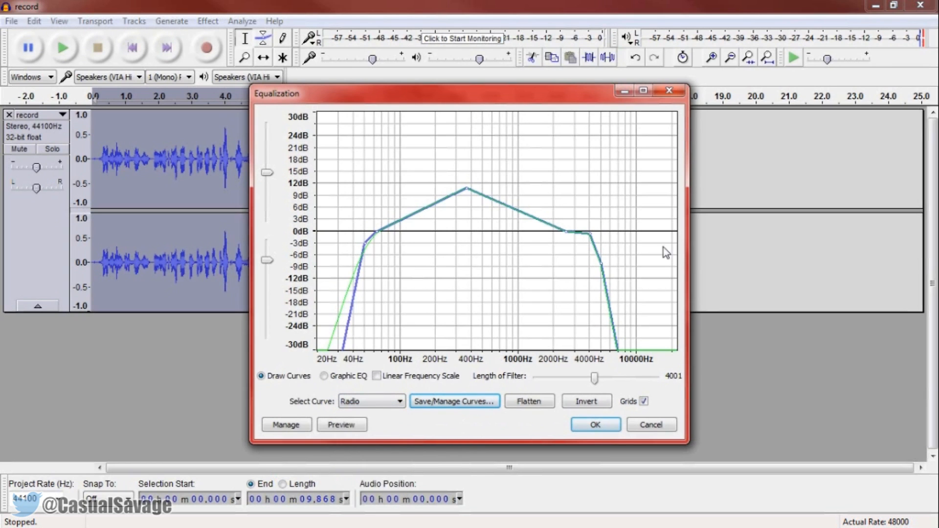
click(595, 424)
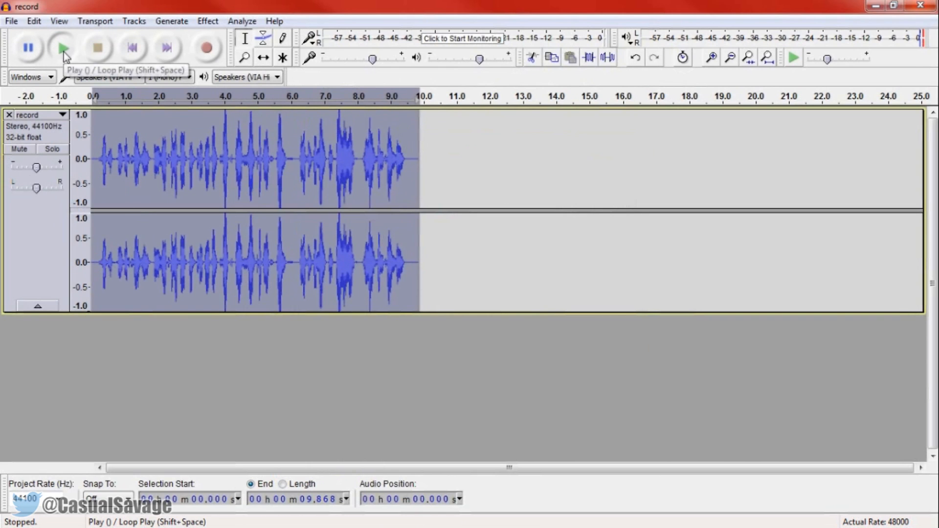
Play back the equalized recording to hear the radio effect, then stop.
click(62, 47)
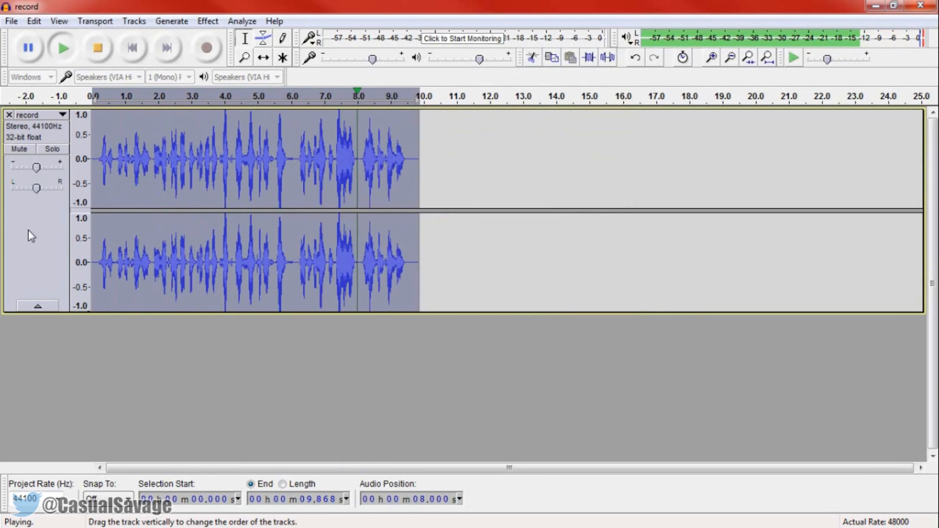
click(97, 47)
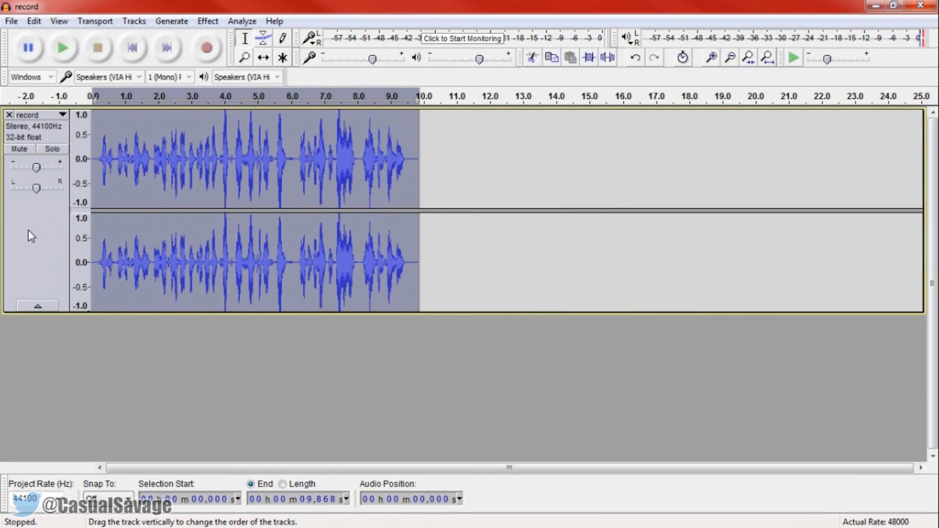